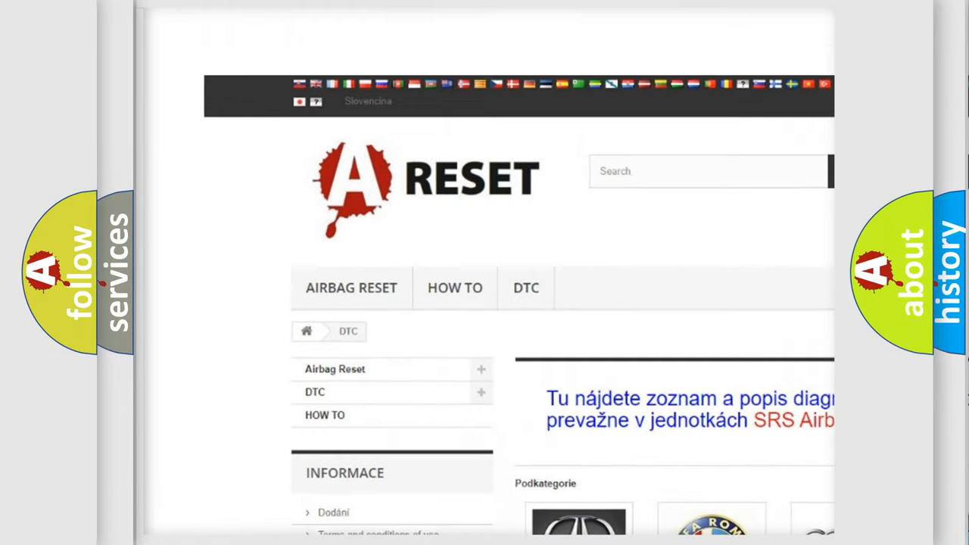
# Open the Dodge tile from the DTC brand grid and scroll through its trouble codes
pyautogui.scroll(-3)
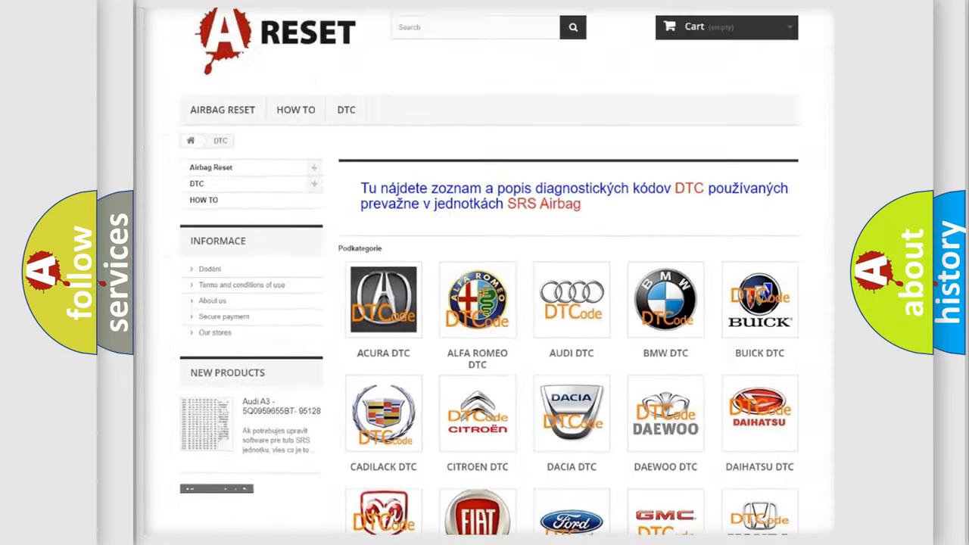
pyautogui.scroll(-3)
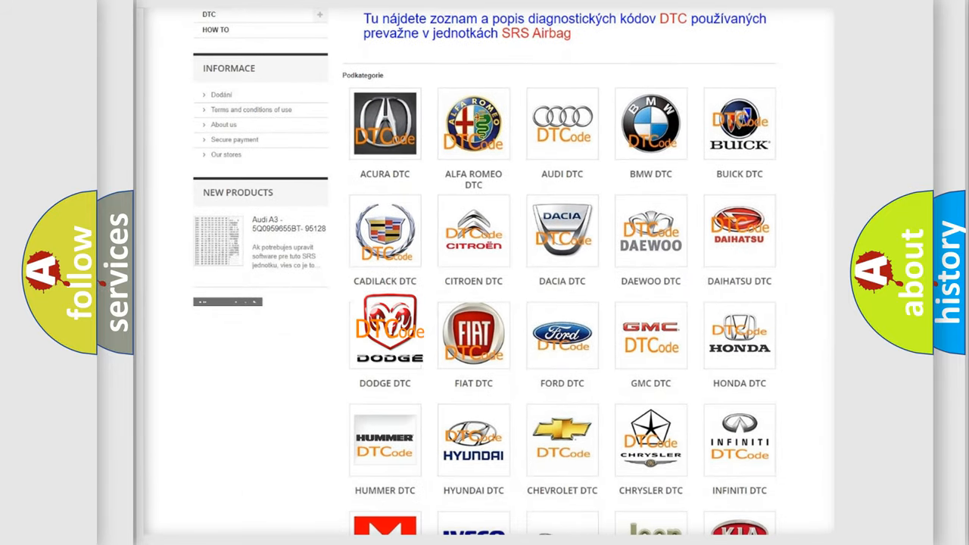
pyautogui.click(385, 333)
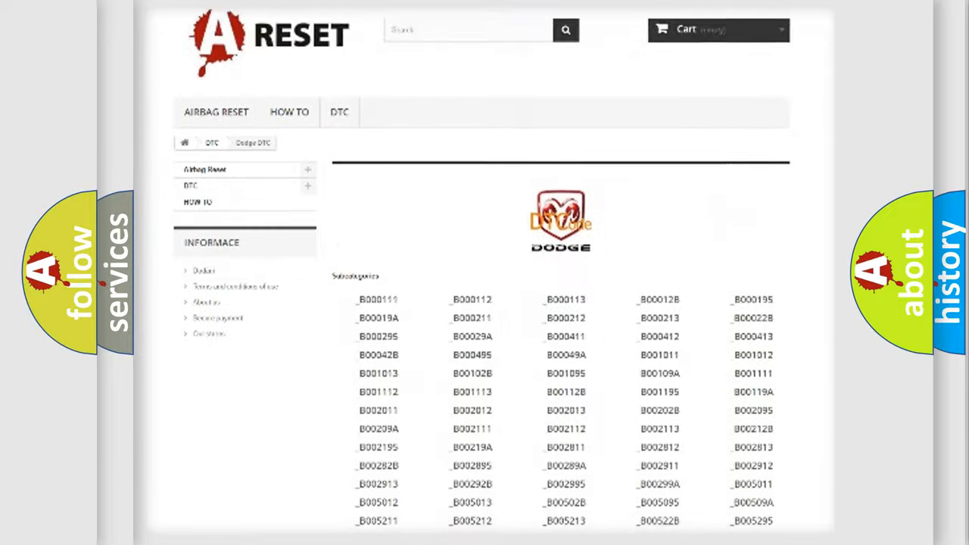
pyautogui.scroll(-3)
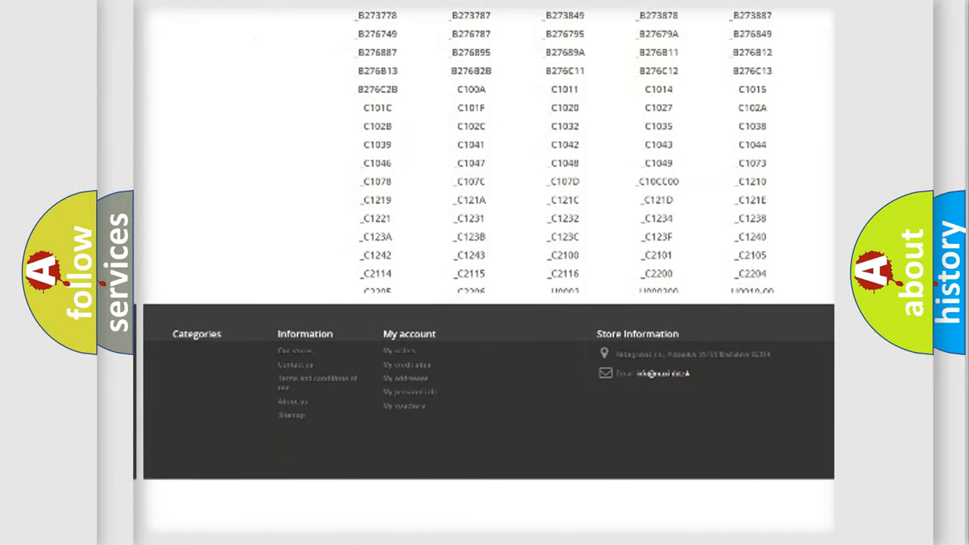
pyautogui.scroll(-3)
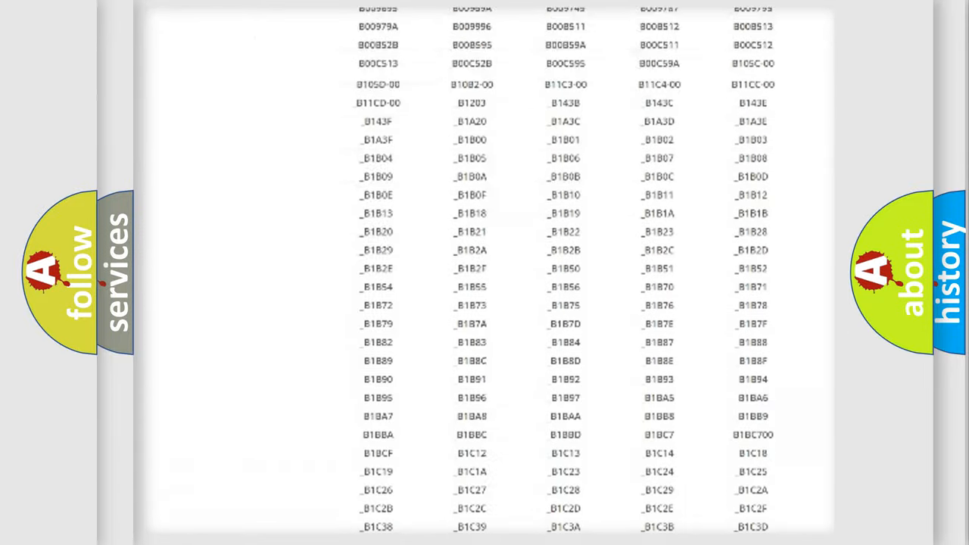